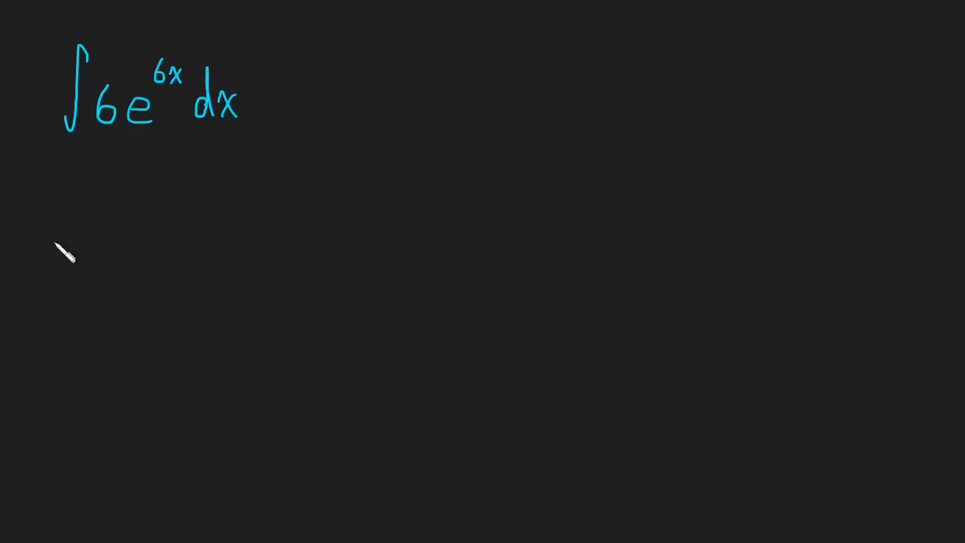
{"action": "mouse_move", "coordinate": [85, 215]}
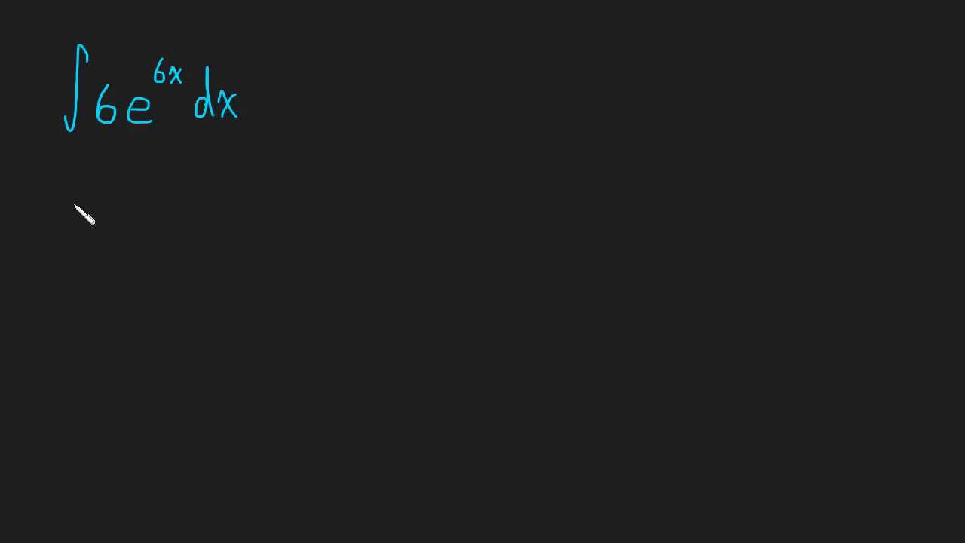
{"action": "mouse_move", "coordinate": [79, 213]}
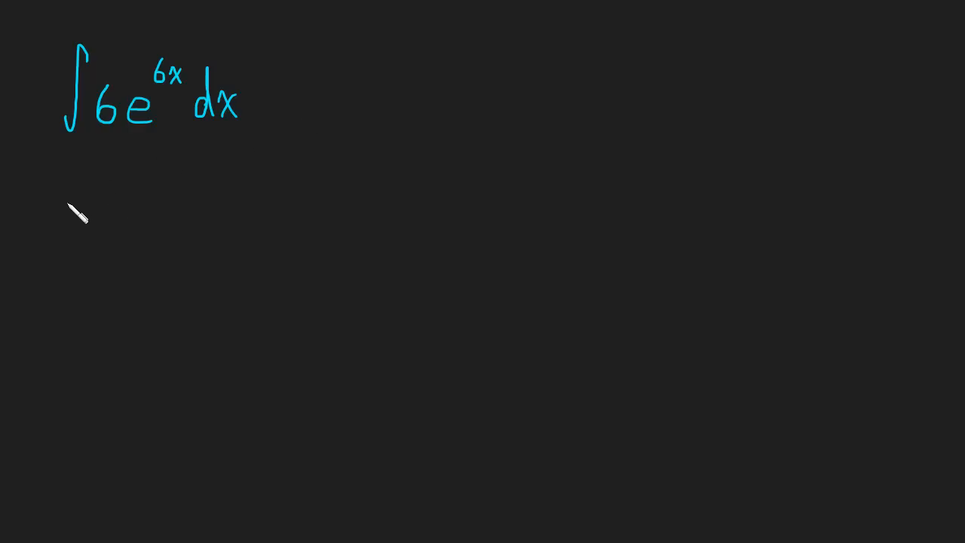
{"action": "mouse_move", "coordinate": [215, 213]}
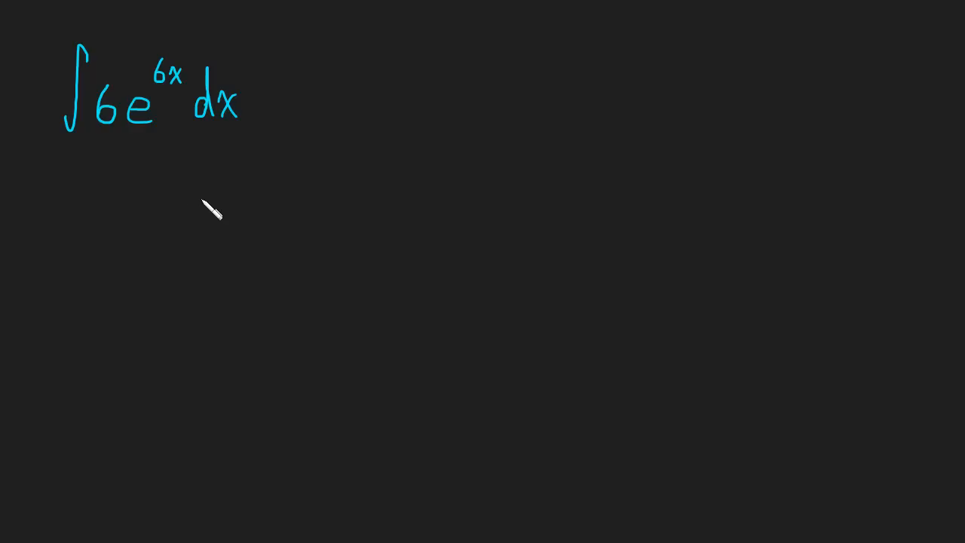
{"action": "mouse_move", "coordinate": [210, 217]}
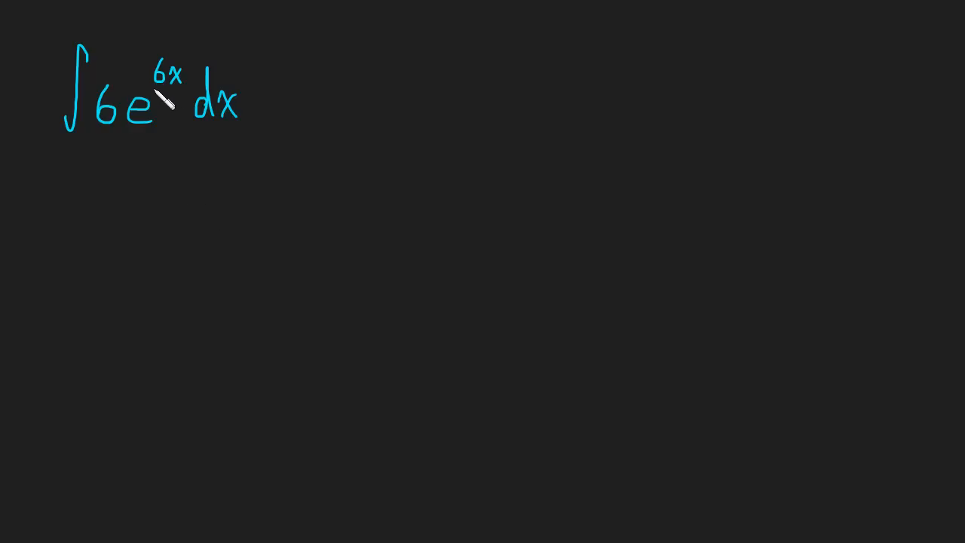
{"action": "mouse_move", "coordinate": [169, 187]}
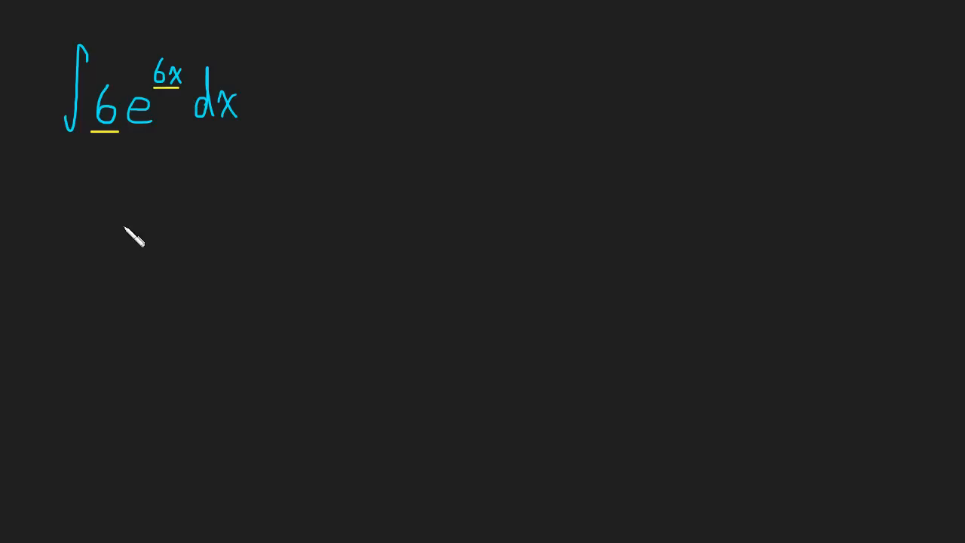
{"action": "mouse_move", "coordinate": [144, 221]}
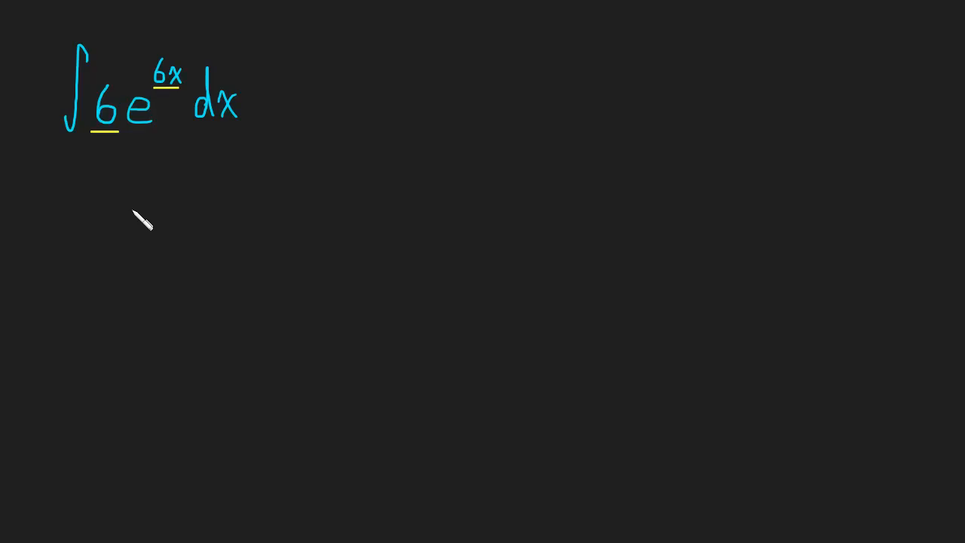
{"action": "mouse_move", "coordinate": [180, 181]}
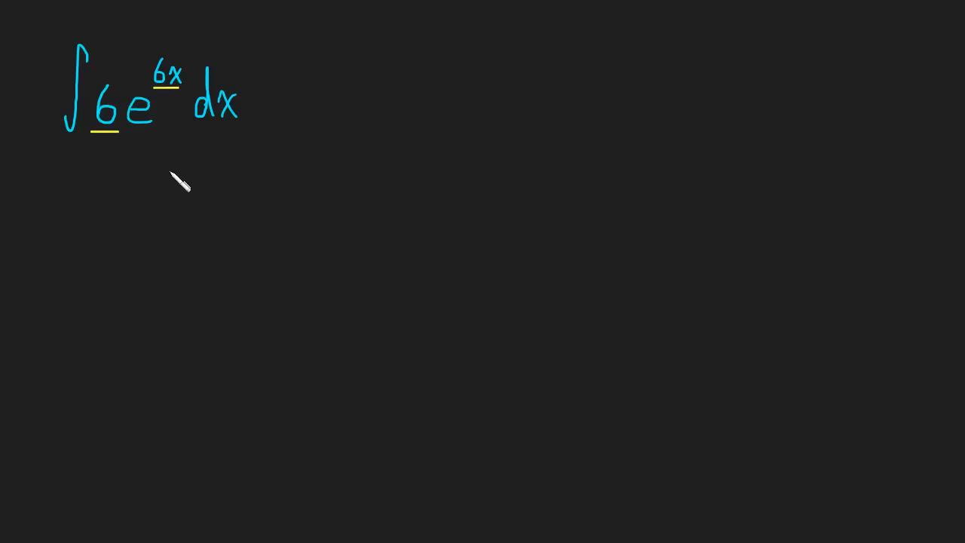
- Write u = 6x and du = 6dx in yellow beneath the integral ∫6e^(6x)dx
{"action": "left_click_drag", "start_coordinate": [164, 185], "coordinate": [187, 204]}
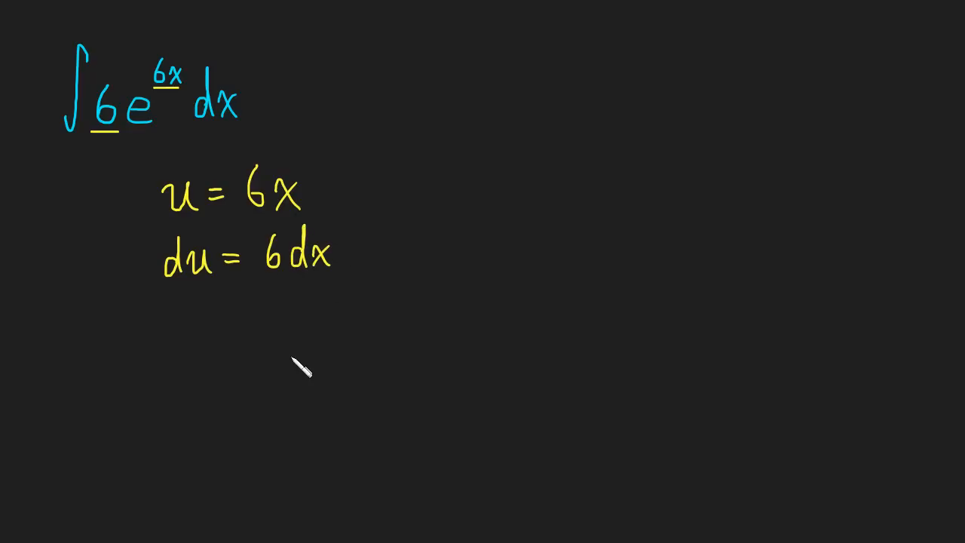
{"action": "mouse_move", "coordinate": [304, 356]}
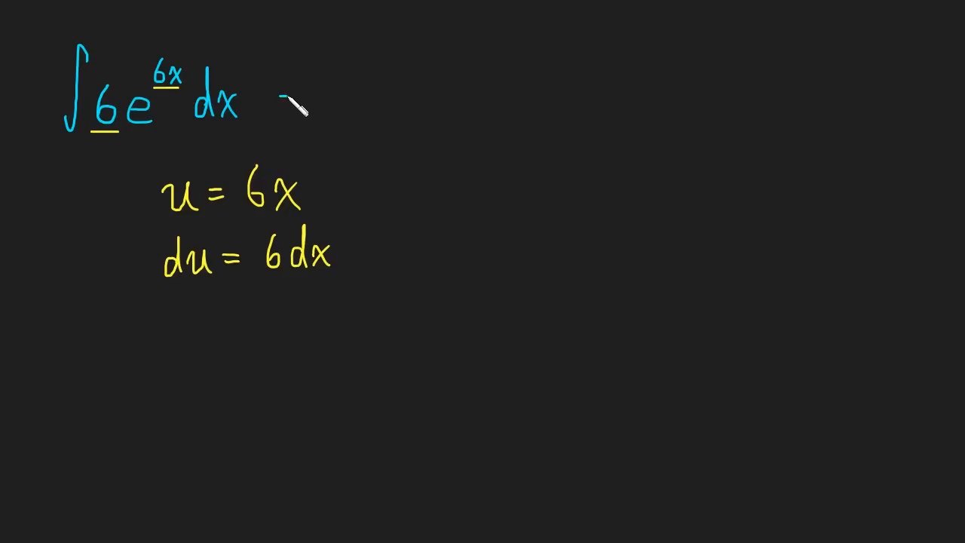
{"action": "mouse_move", "coordinate": [324, 98]}
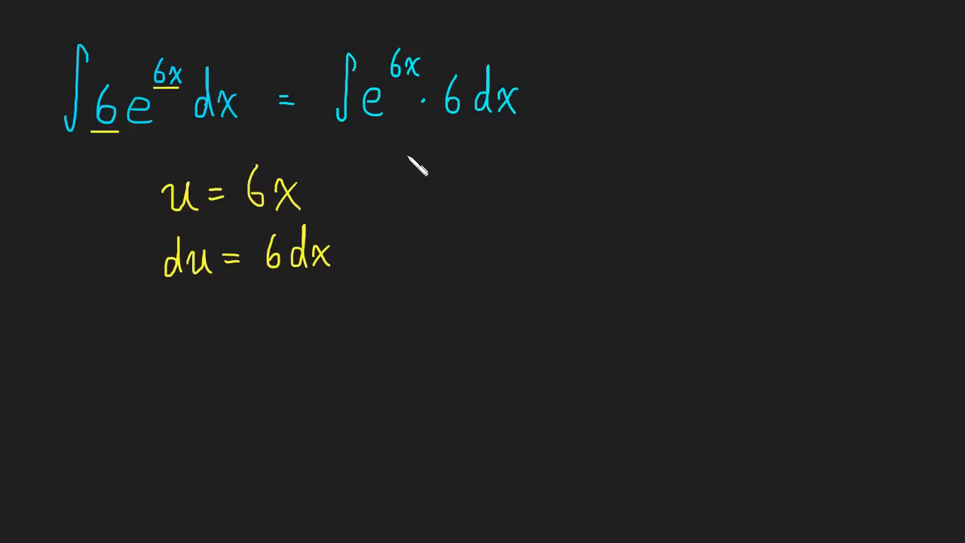
{"action": "mouse_move", "coordinate": [151, 121]}
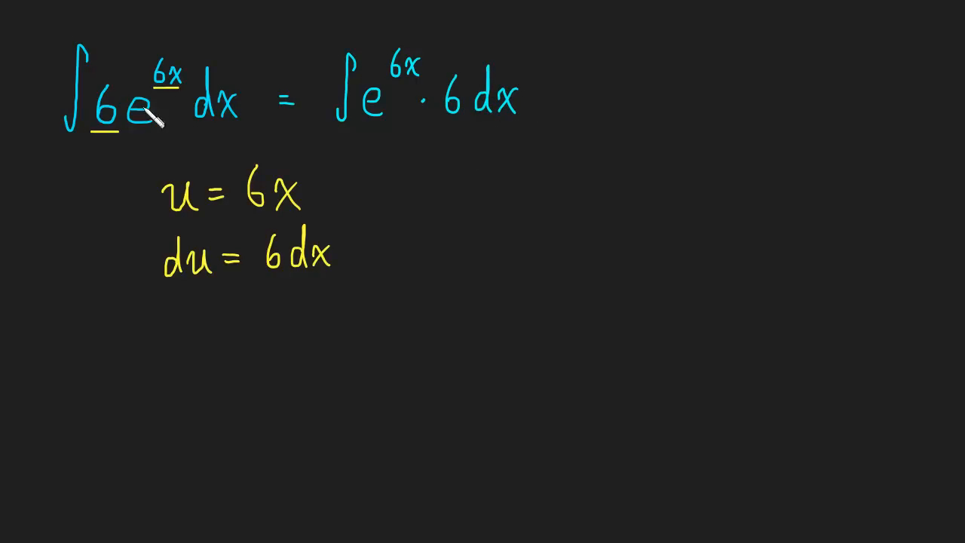
{"action": "mouse_move", "coordinate": [257, 166]}
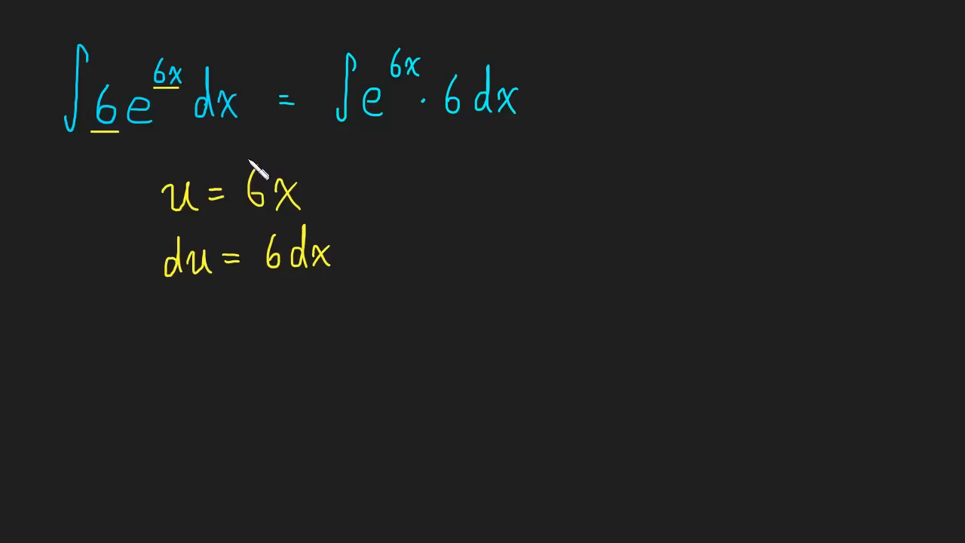
{"action": "mouse_move", "coordinate": [441, 275]}
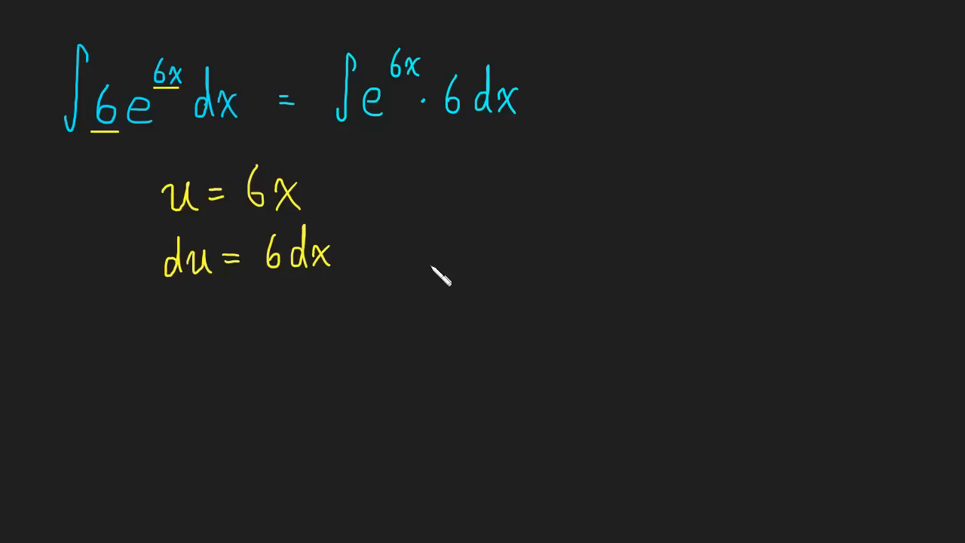
{"action": "mouse_move", "coordinate": [458, 175]}
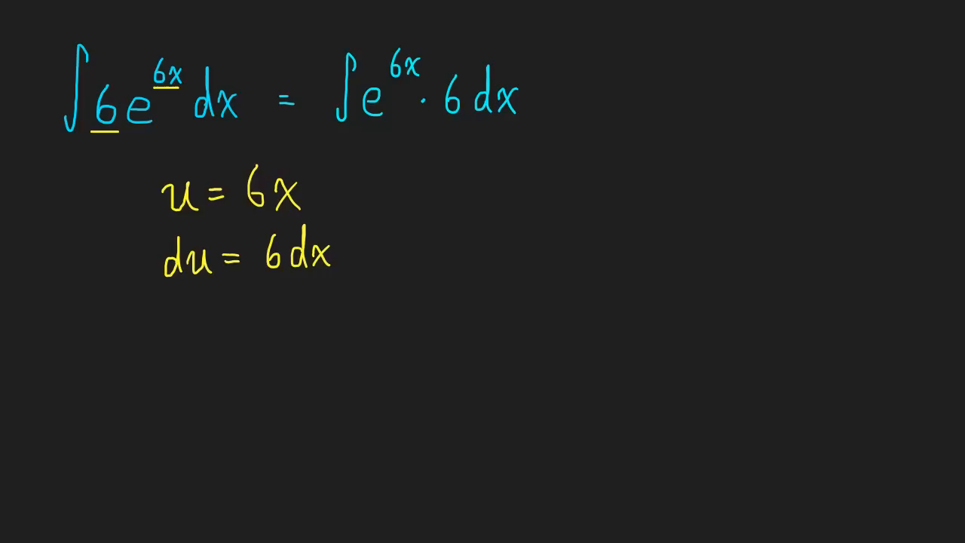
{"action": "mouse_move", "coordinate": [471, 136]}
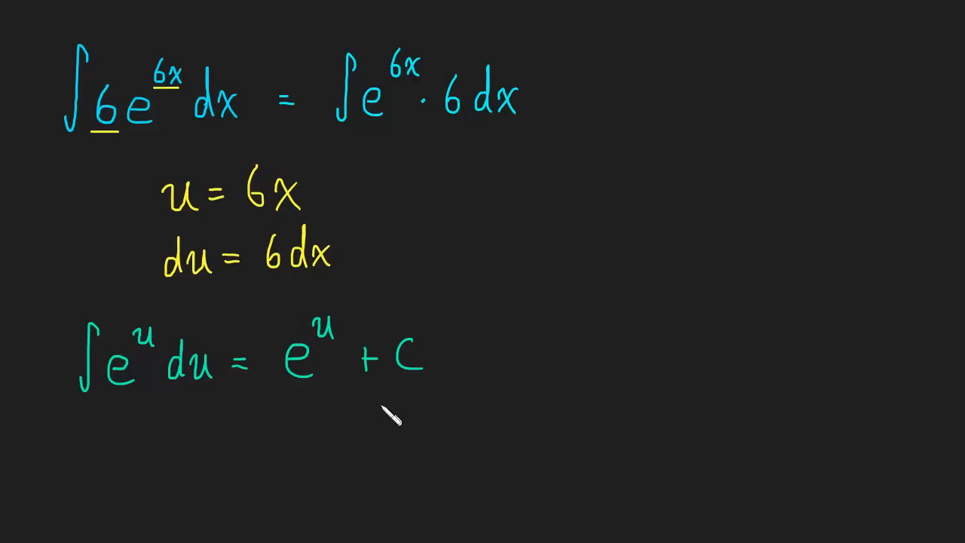
{"action": "mouse_move", "coordinate": [136, 389]}
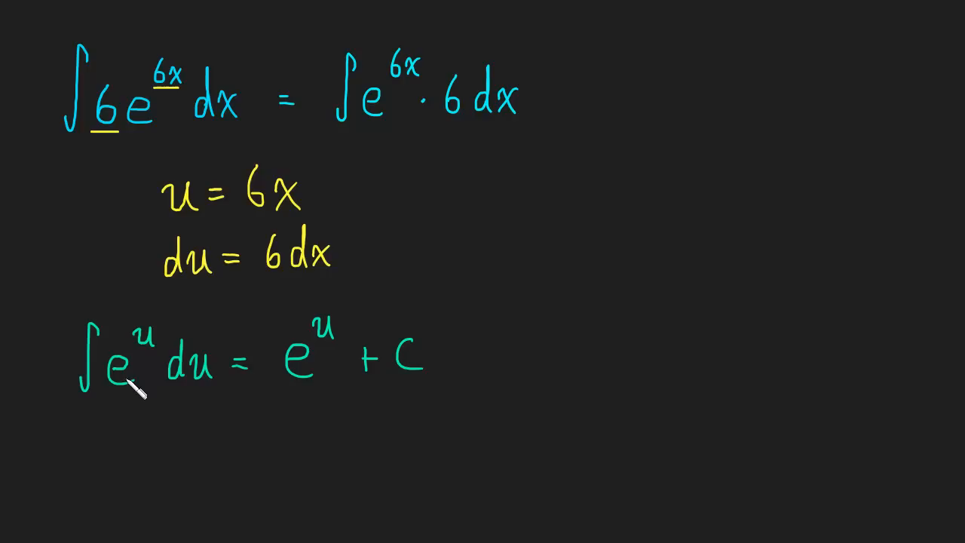
{"action": "mouse_move", "coordinate": [147, 362]}
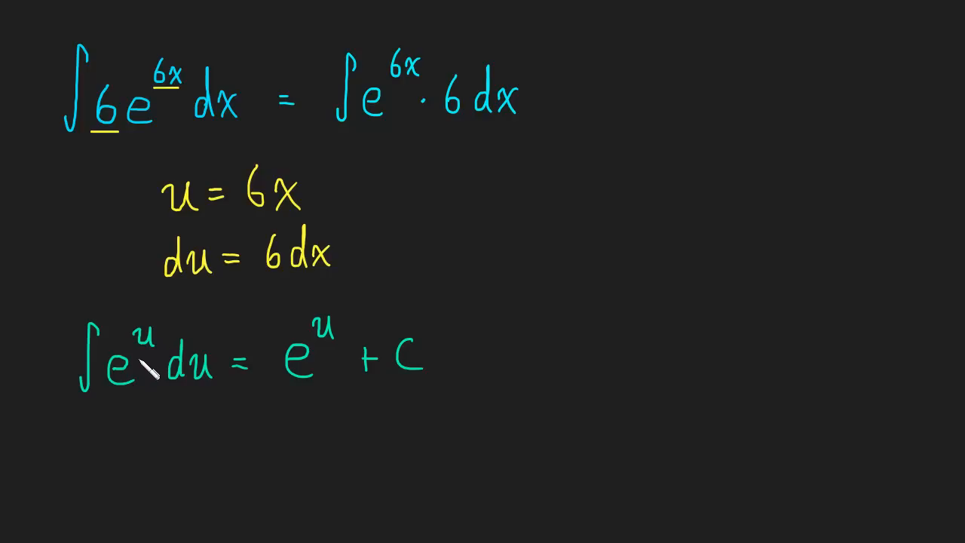
{"action": "mouse_move", "coordinate": [343, 377]}
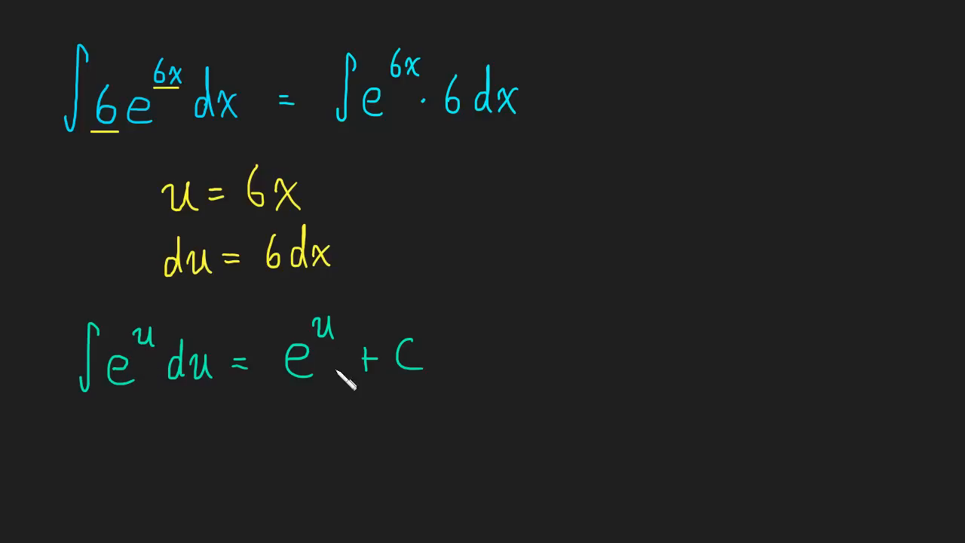
{"action": "mouse_move", "coordinate": [313, 399]}
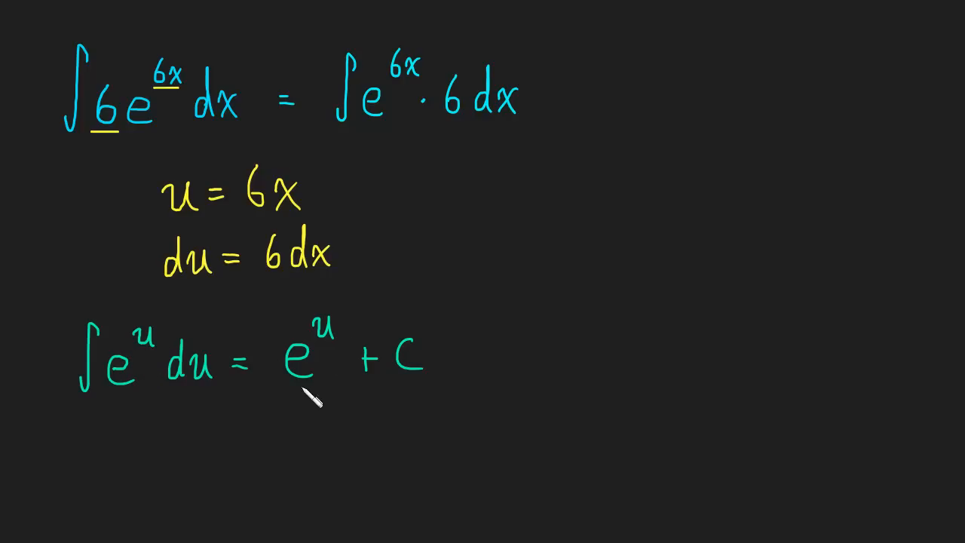
{"action": "mouse_move", "coordinate": [430, 392]}
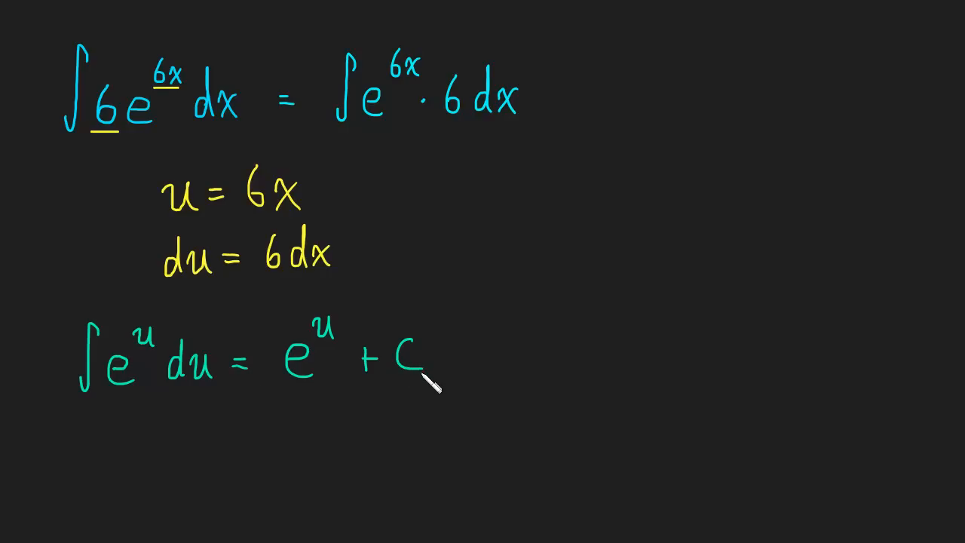
{"action": "mouse_move", "coordinate": [460, 354]}
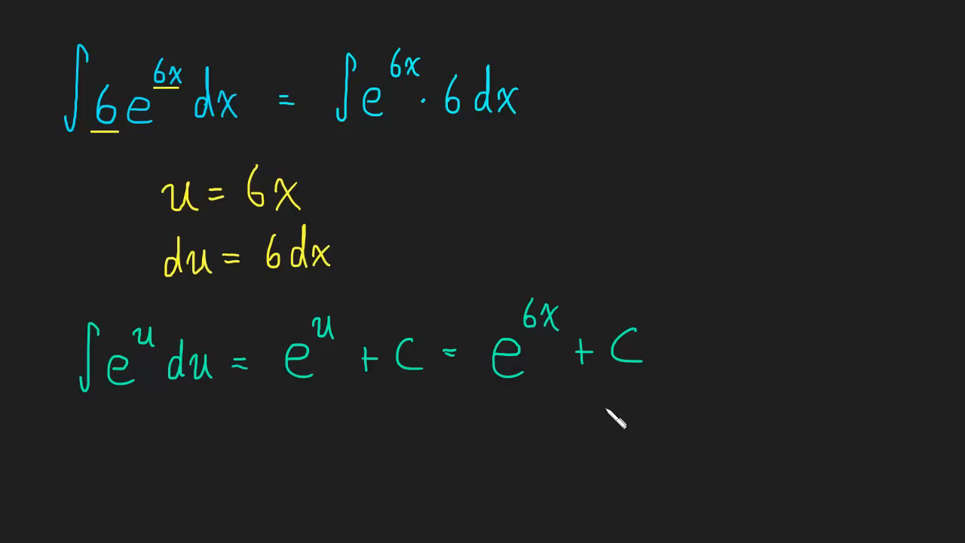
{"action": "mouse_move", "coordinate": [610, 403]}
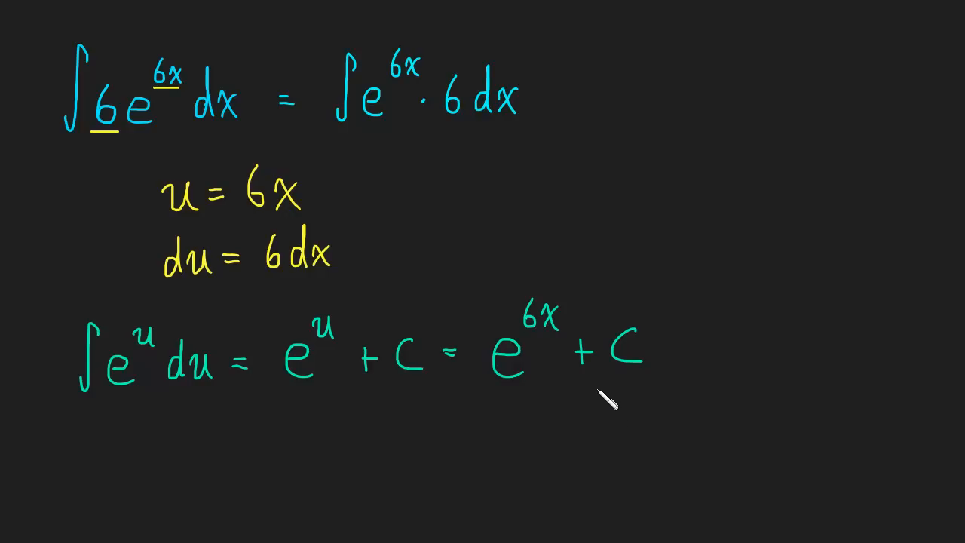
{"action": "mouse_move", "coordinate": [603, 396]}
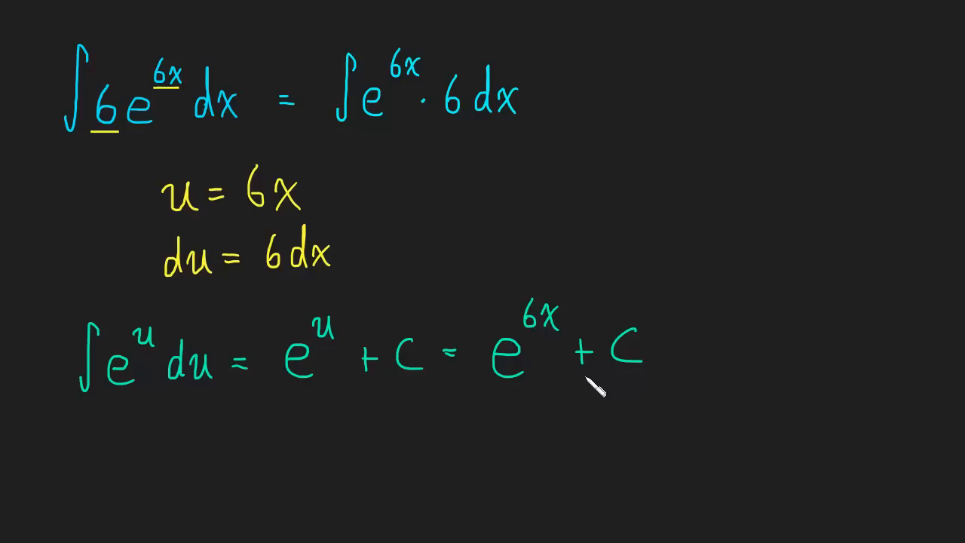
{"action": "mouse_move", "coordinate": [588, 411]}
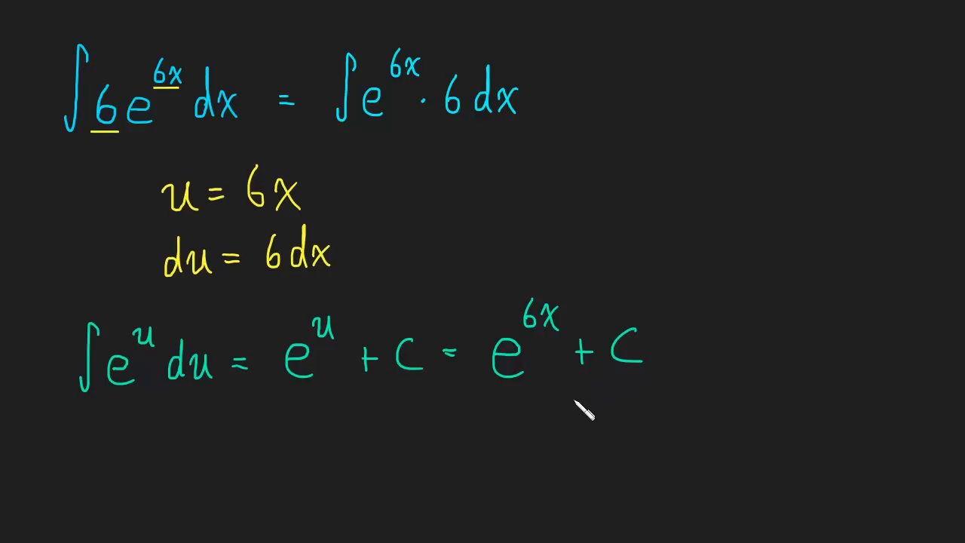
{"action": "mouse_move", "coordinate": [615, 399]}
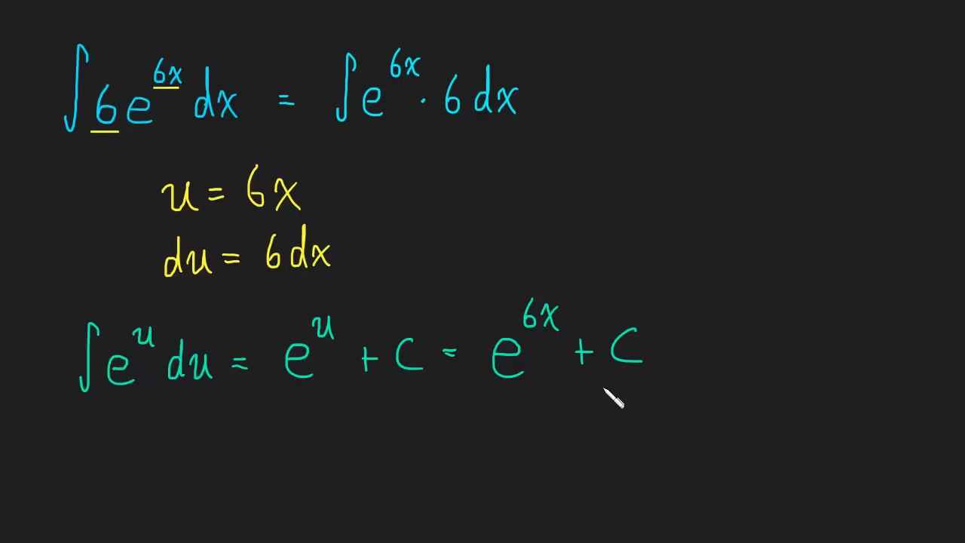
{"action": "mouse_move", "coordinate": [138, 139]}
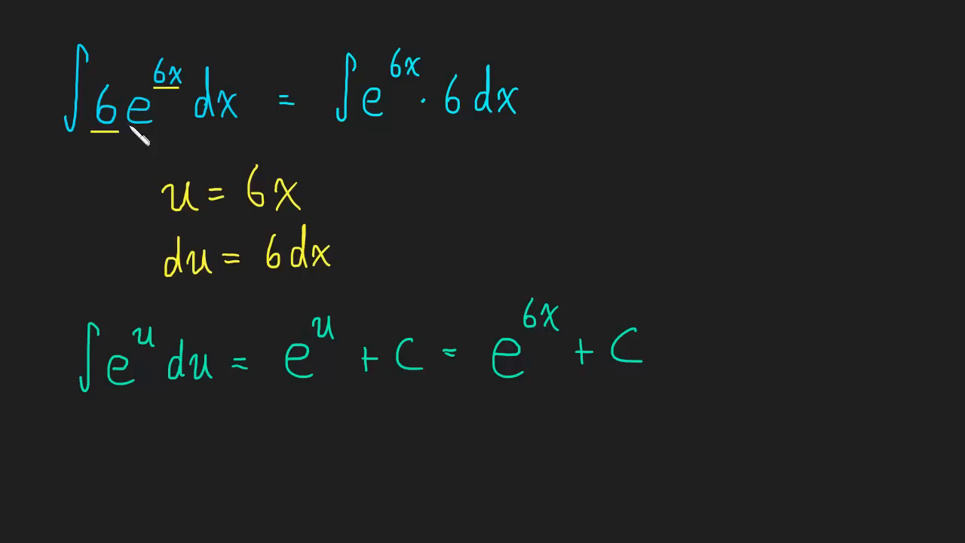
{"action": "mouse_move", "coordinate": [531, 362]}
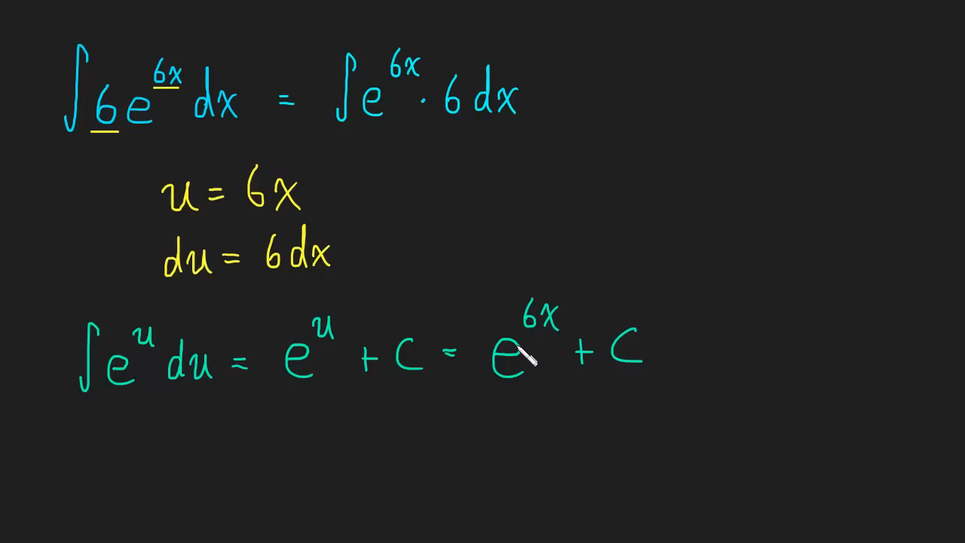
{"action": "mouse_move", "coordinate": [731, 362]}
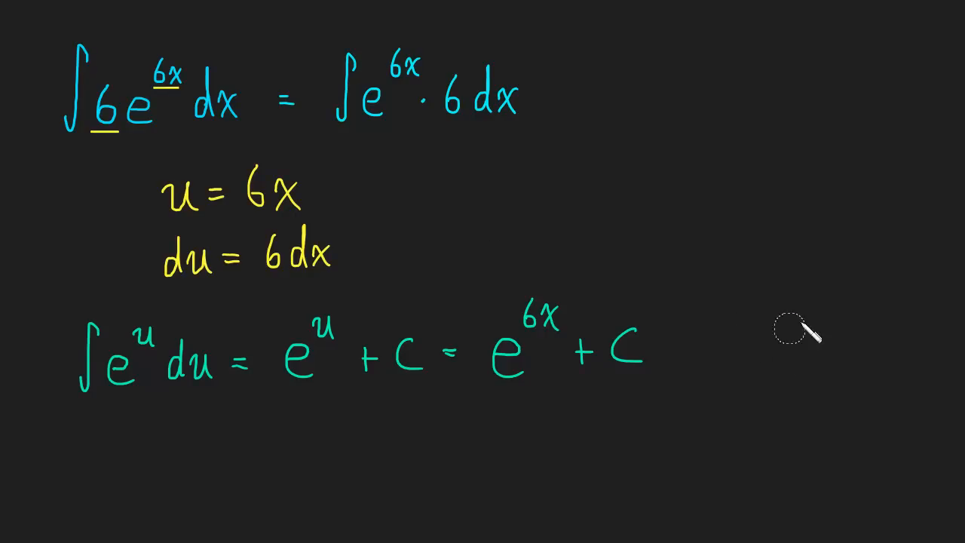
- Scroll down to a blank area of the whiteboard for the second example
{"action": "scroll", "scroll_direction": "down", "scroll_amount": 3}
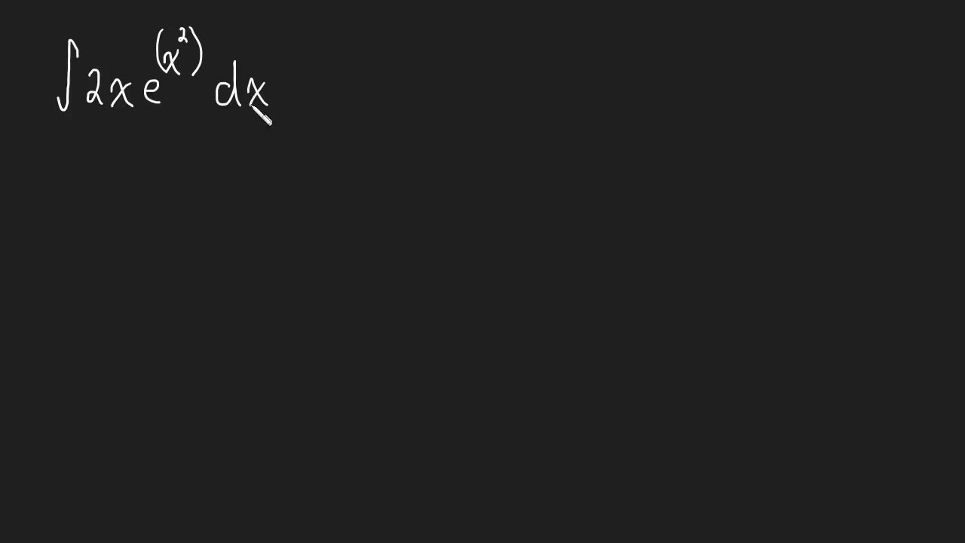
{"action": "mouse_move", "coordinate": [163, 132]}
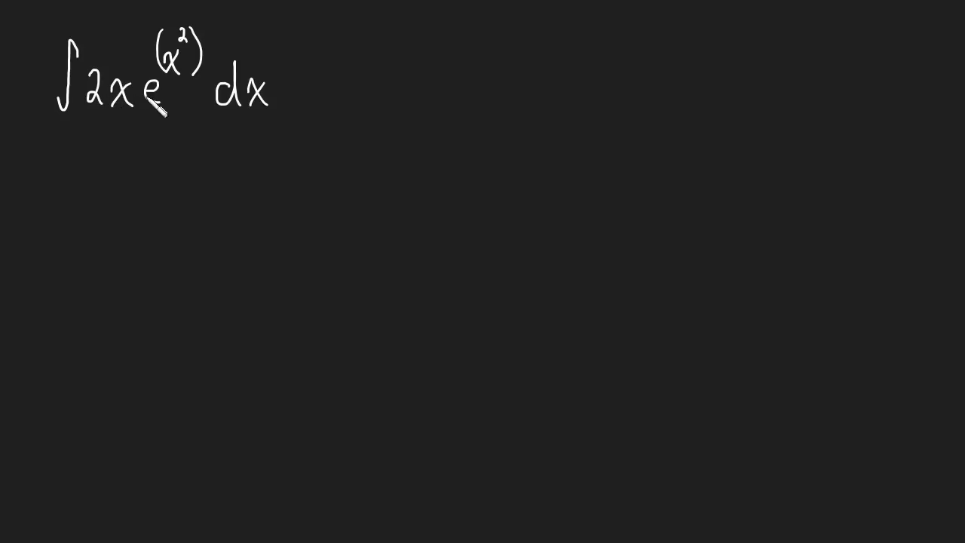
{"action": "mouse_move", "coordinate": [264, 102]}
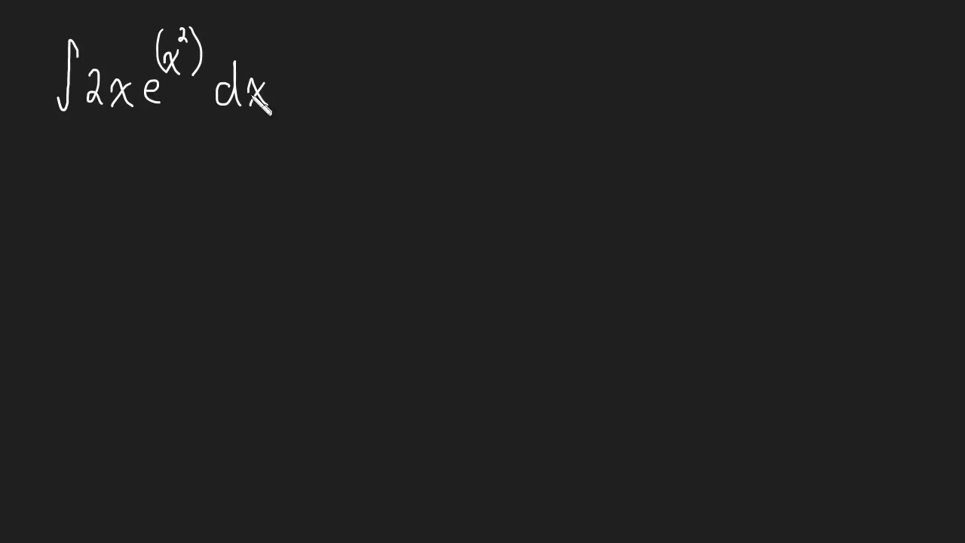
{"action": "mouse_move", "coordinate": [145, 340]}
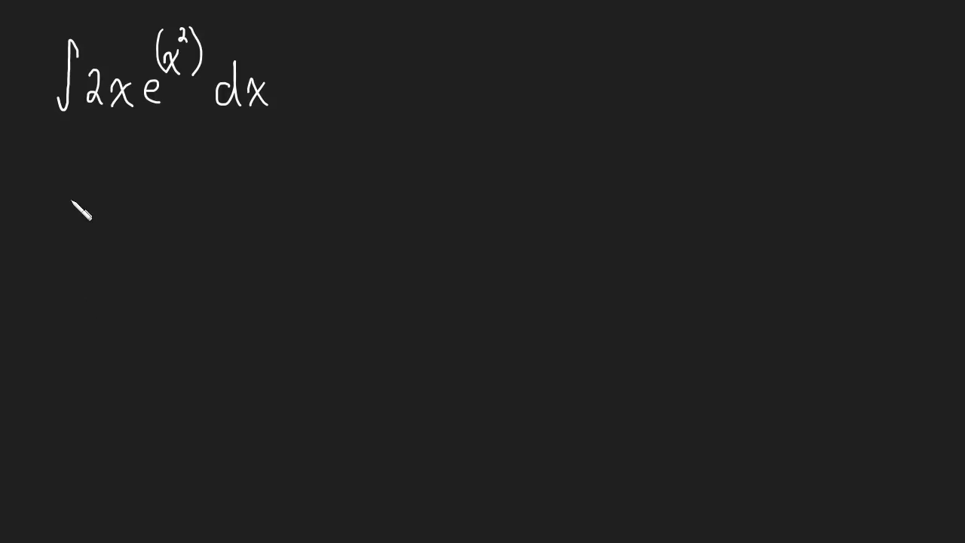
{"action": "mouse_move", "coordinate": [76, 208]}
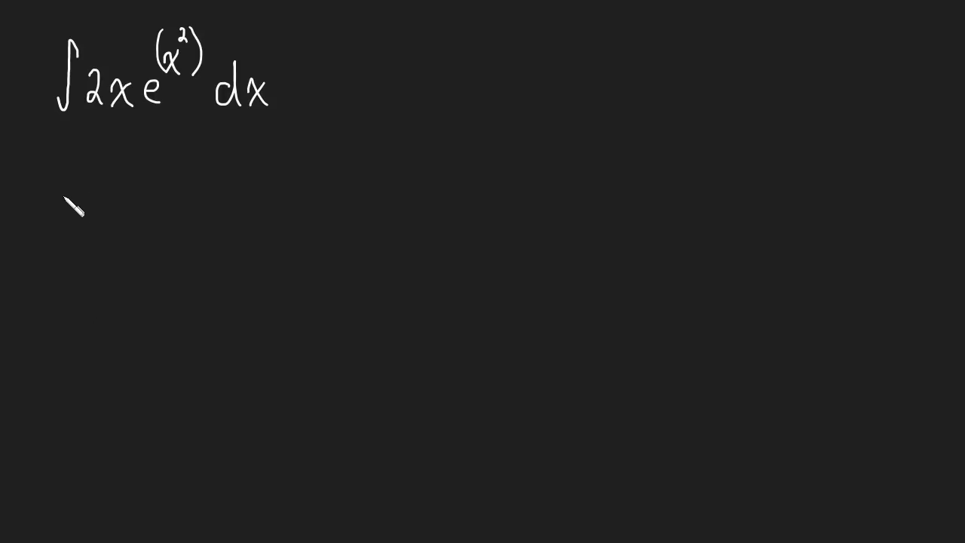
{"action": "mouse_move", "coordinate": [135, 207]}
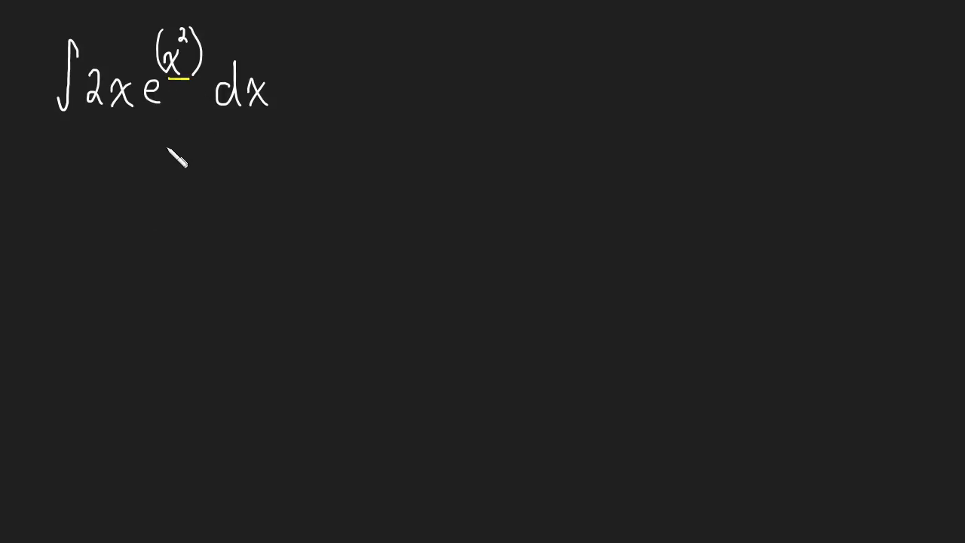
{"action": "mouse_move", "coordinate": [97, 127]}
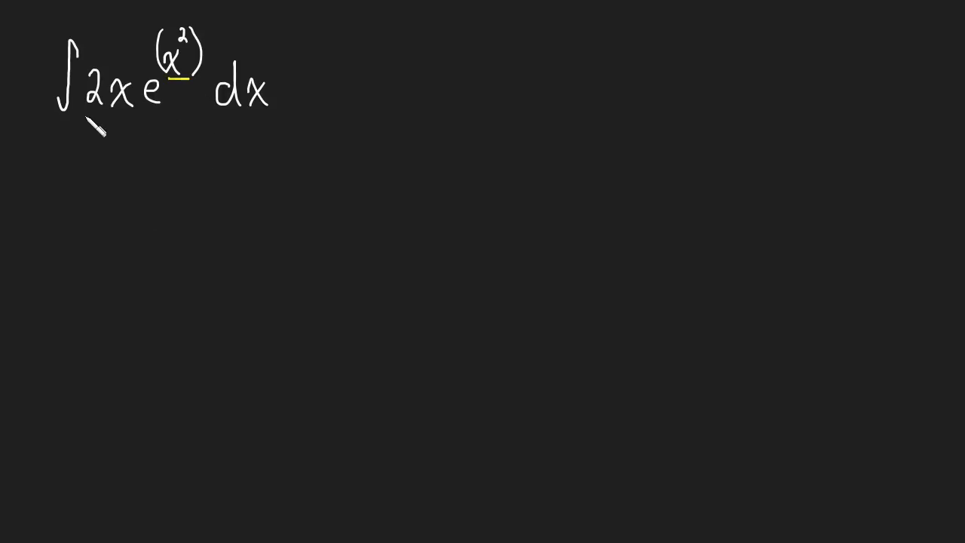
- Underline 2x in yellow, then write u = x² and du = 2x dx below
{"action": "left_click_drag", "start_coordinate": [89, 114], "coordinate": [131, 115]}
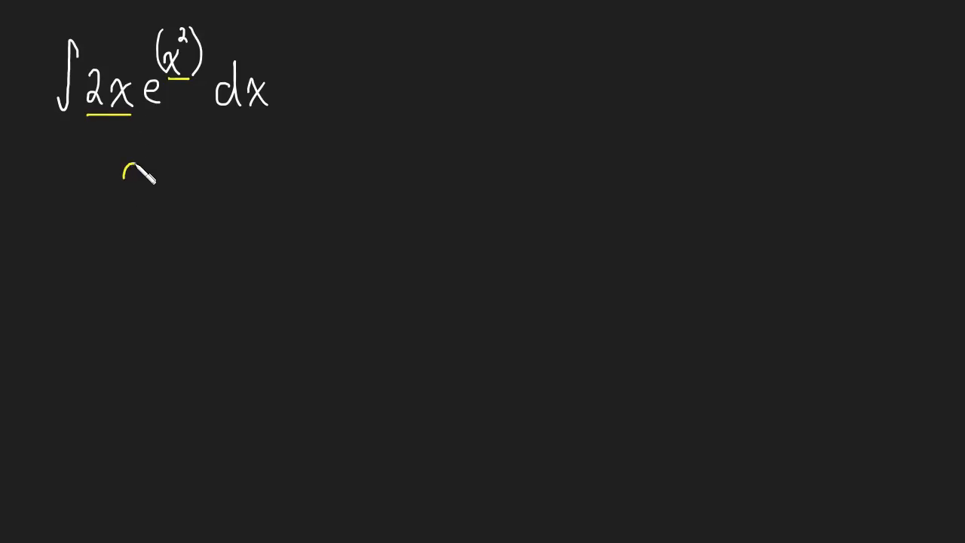
{"action": "left_click_drag", "start_coordinate": [128, 181], "coordinate": [189, 177]}
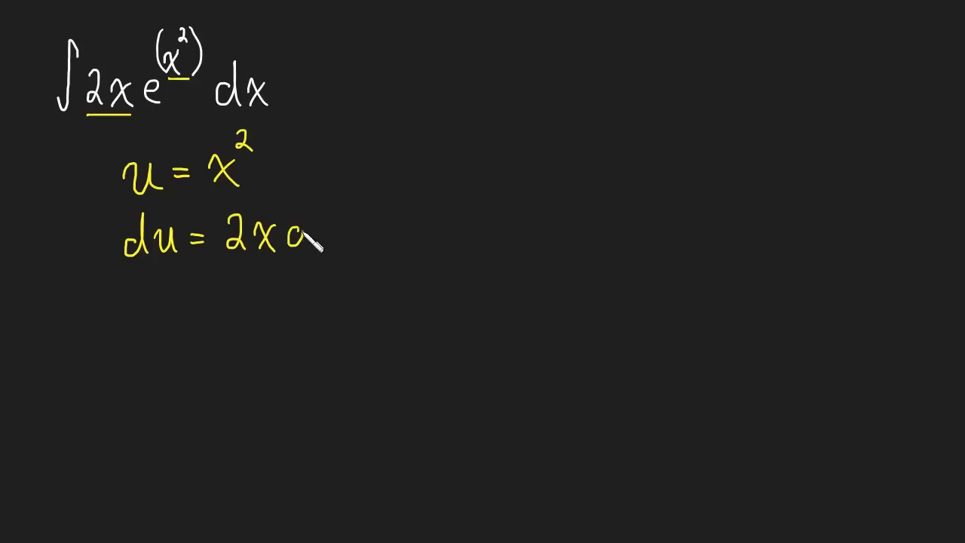
{"action": "type", "text": "dx"}
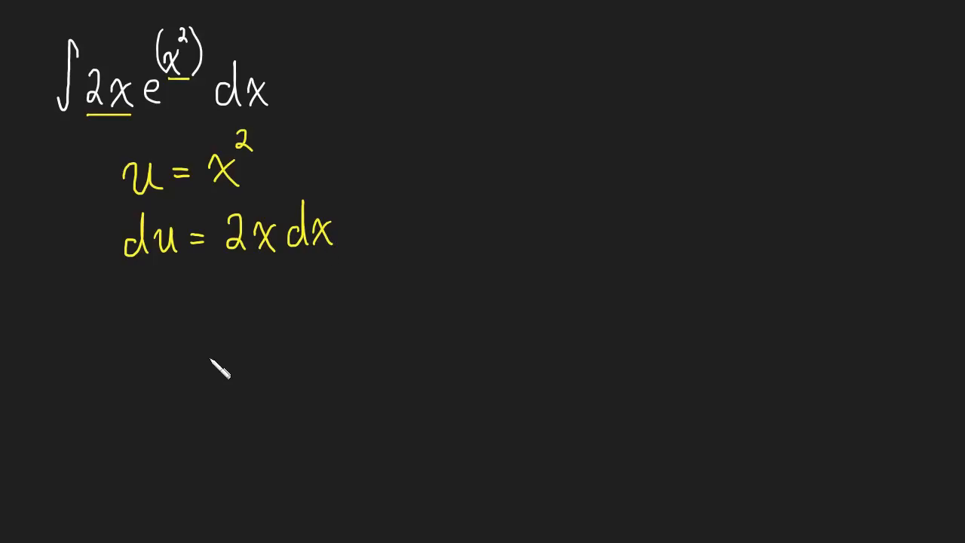
{"action": "mouse_move", "coordinate": [174, 110]}
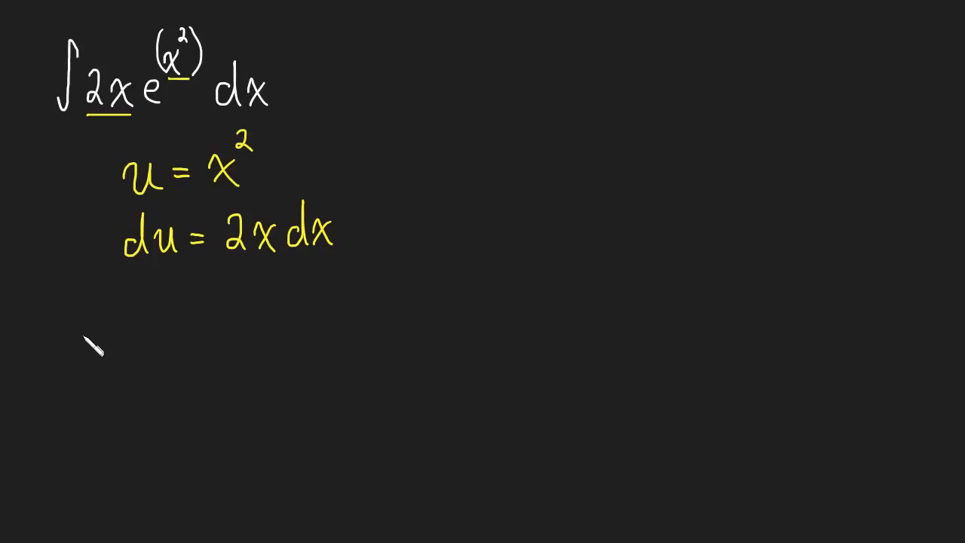
{"action": "mouse_move", "coordinate": [98, 337]}
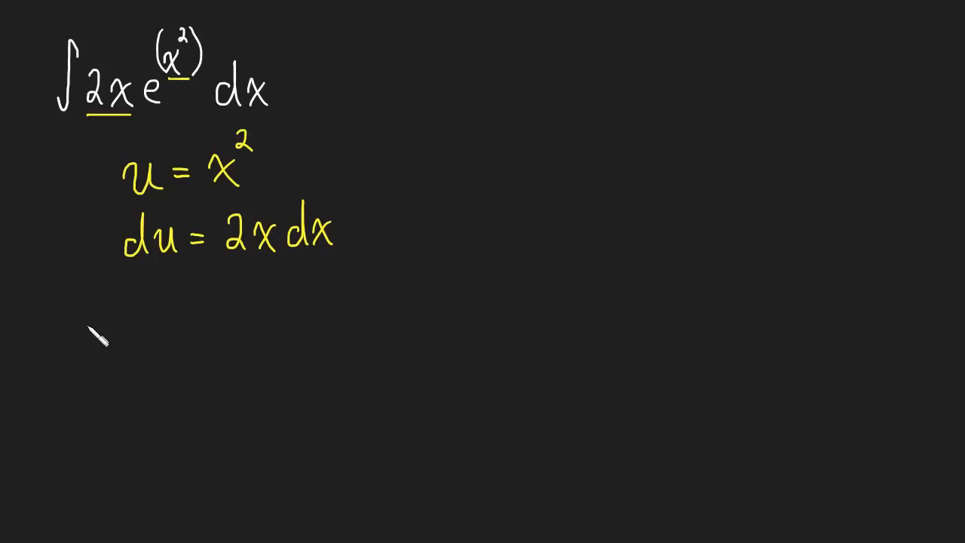
- Write ∫e^u du = in pink beneath the du line
{"action": "left_click_drag", "start_coordinate": [94, 312], "coordinate": [87, 369]}
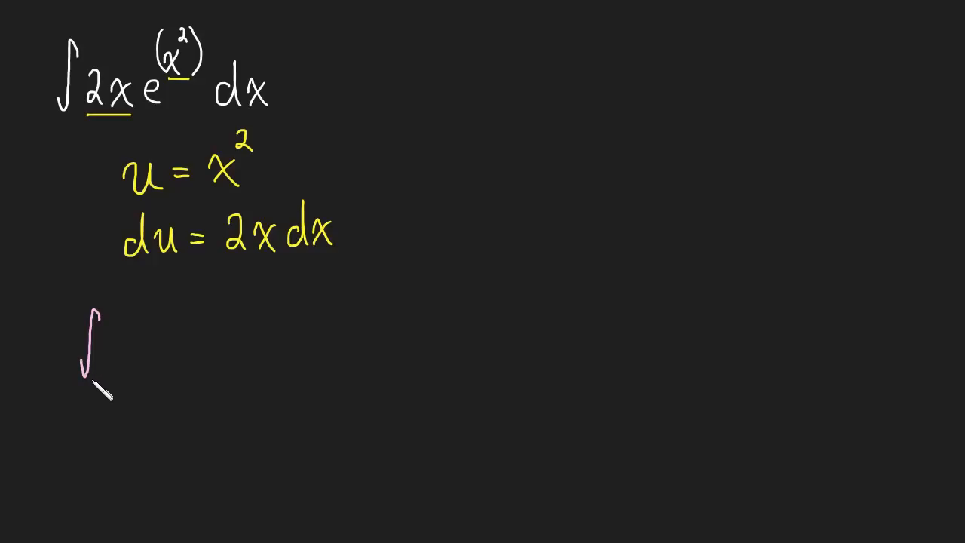
{"action": "mouse_move", "coordinate": [132, 354]}
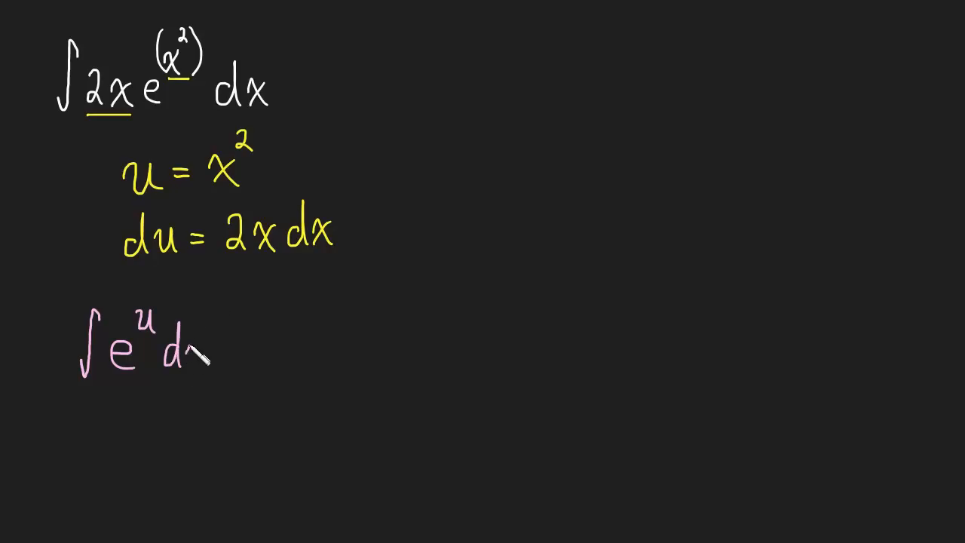
{"action": "type", "text": "u ="}
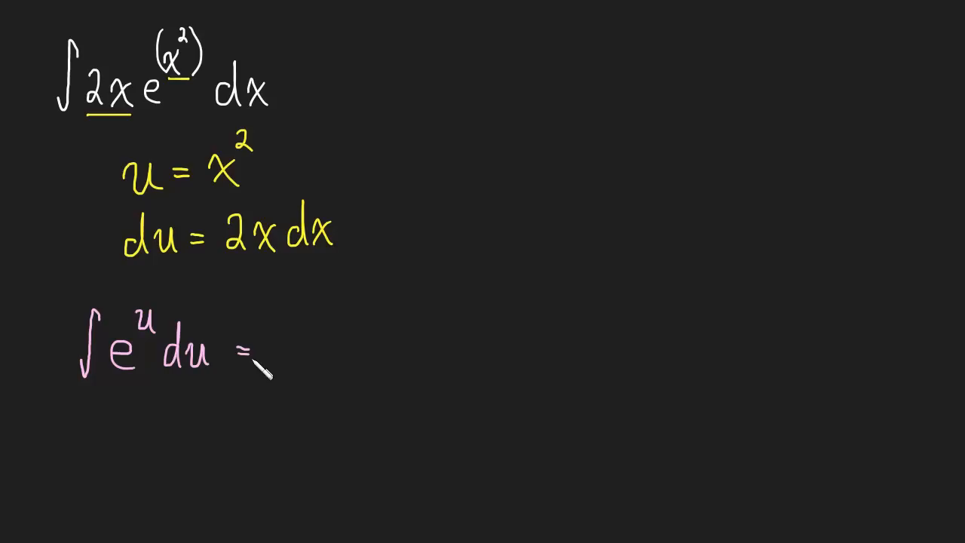
{"action": "mouse_move", "coordinate": [305, 358]}
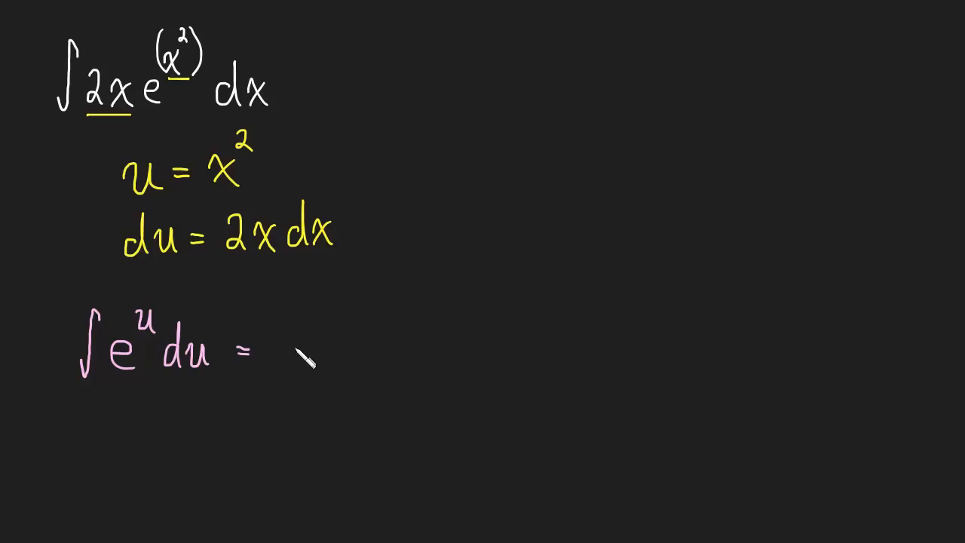